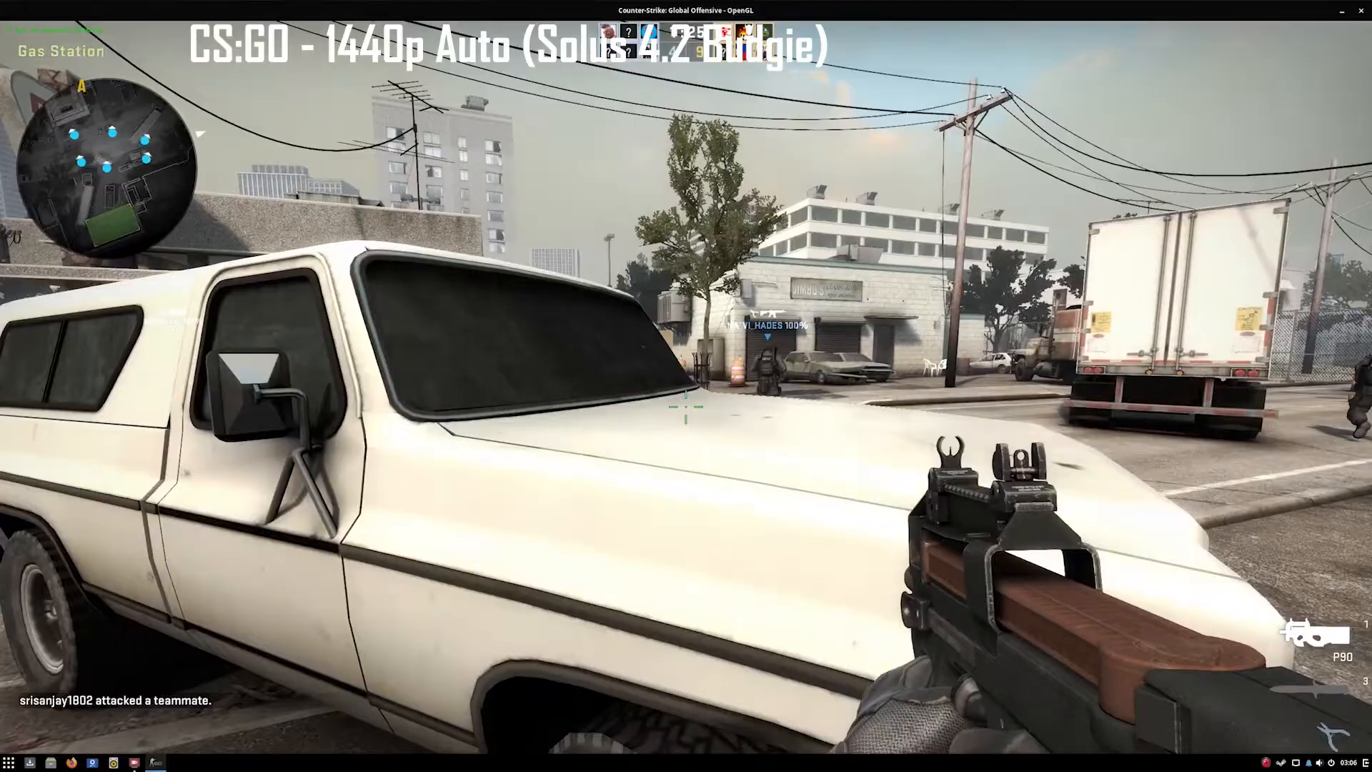
mouse_move(686, 386)
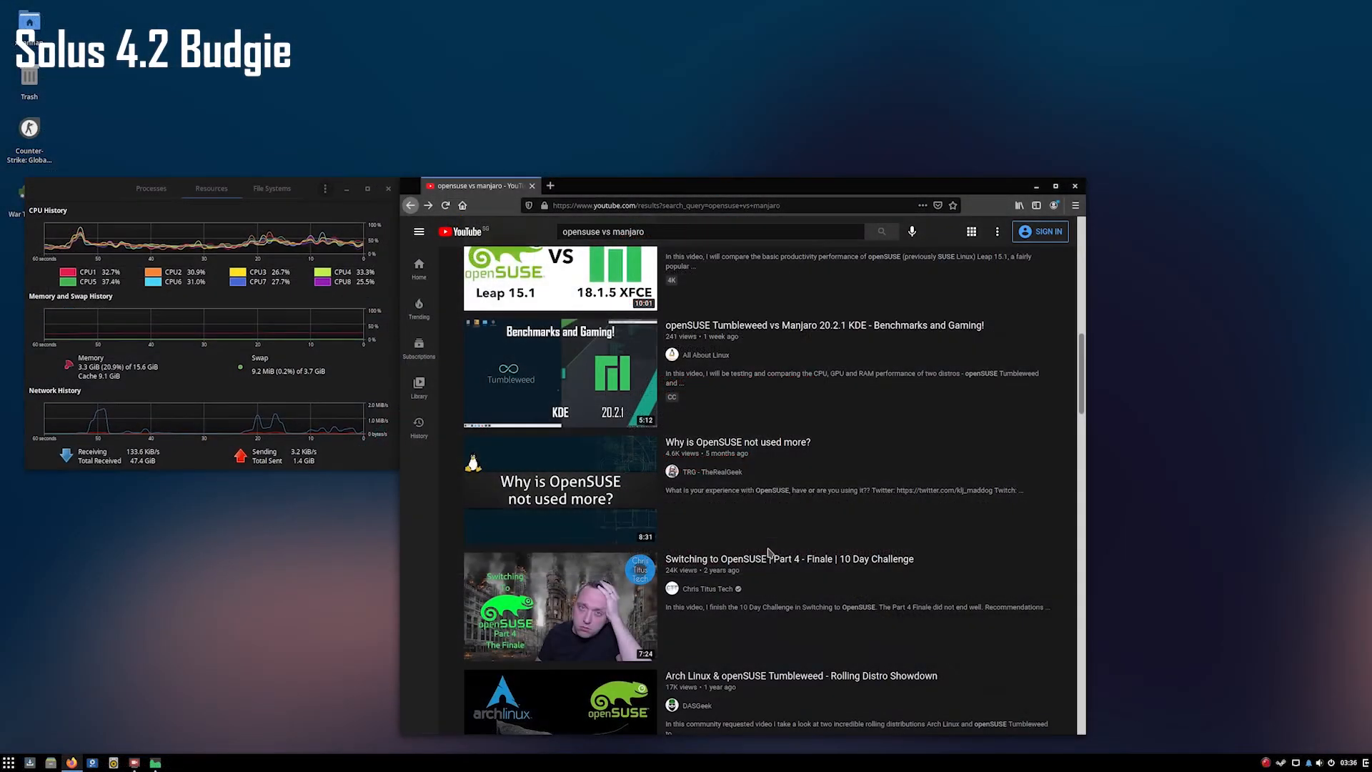
- Start the 'openSUSE Tumbleweed vs Manjaro 20.2.1 KDE - Benchmarks and Gaming!' video from YouTube search results
left_click(559, 372)
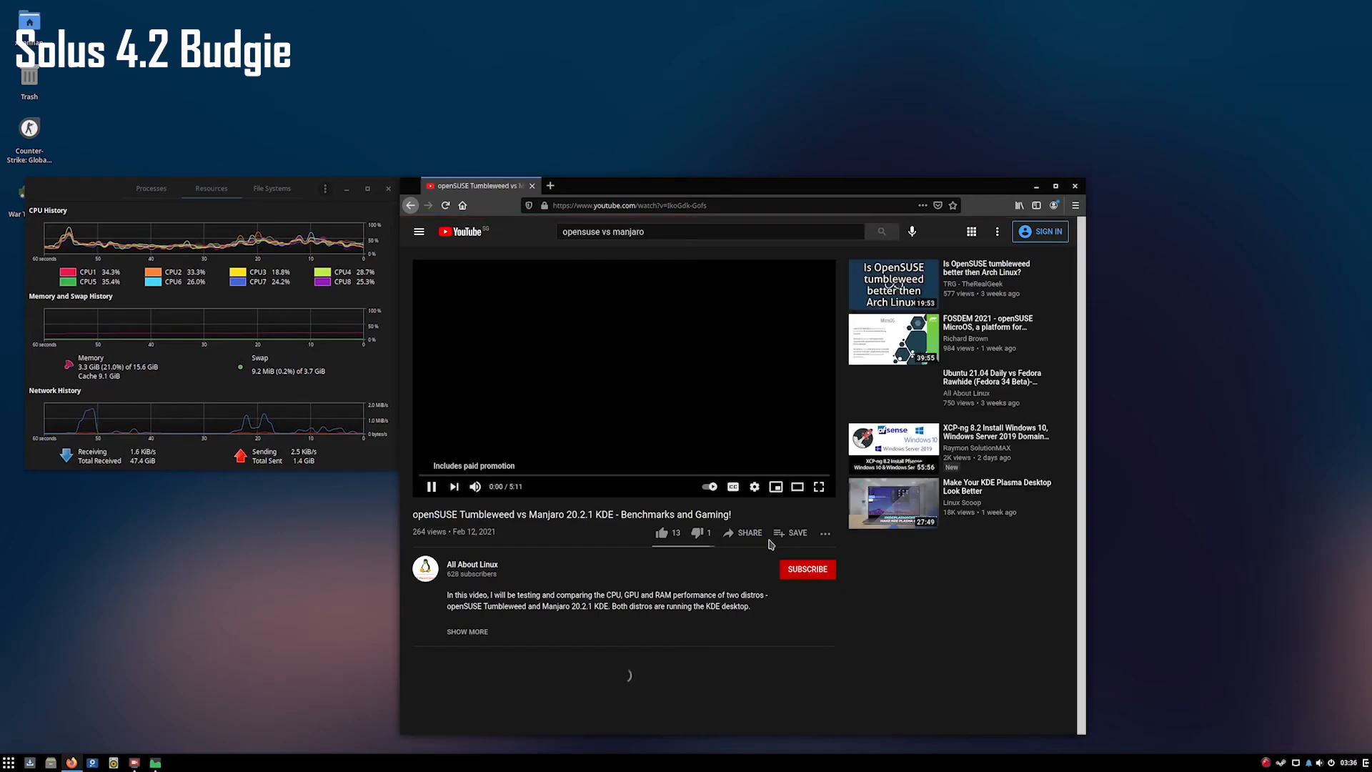